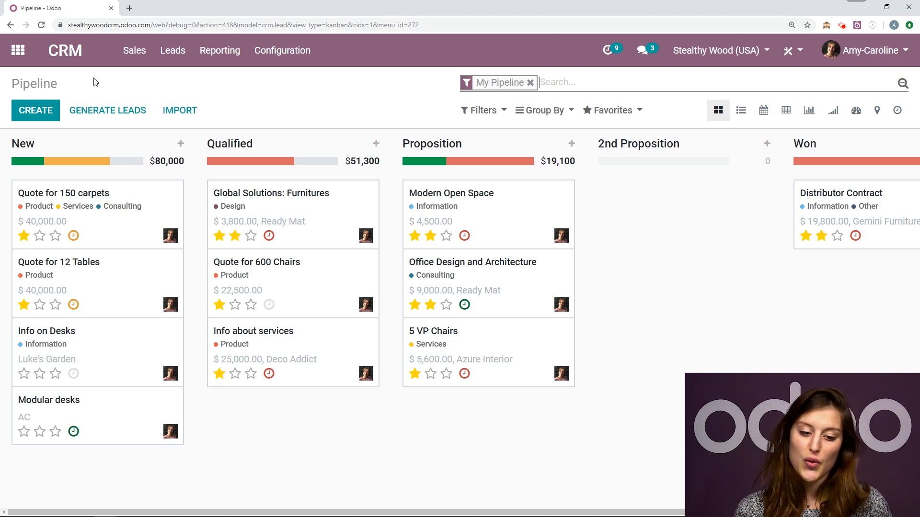
# - View CRM settings with Lead Enrichment enabled for on-demand enrichment only
pyautogui.click(283, 50)
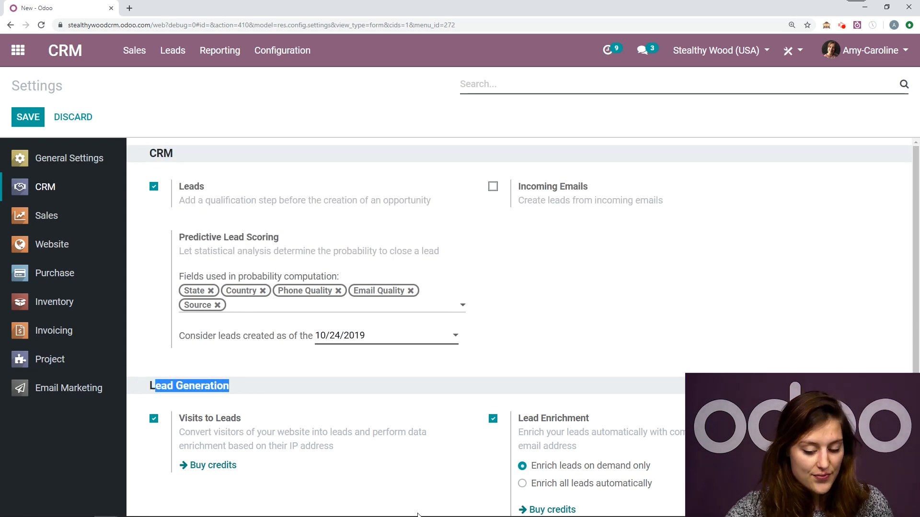
pyautogui.scroll(-3)
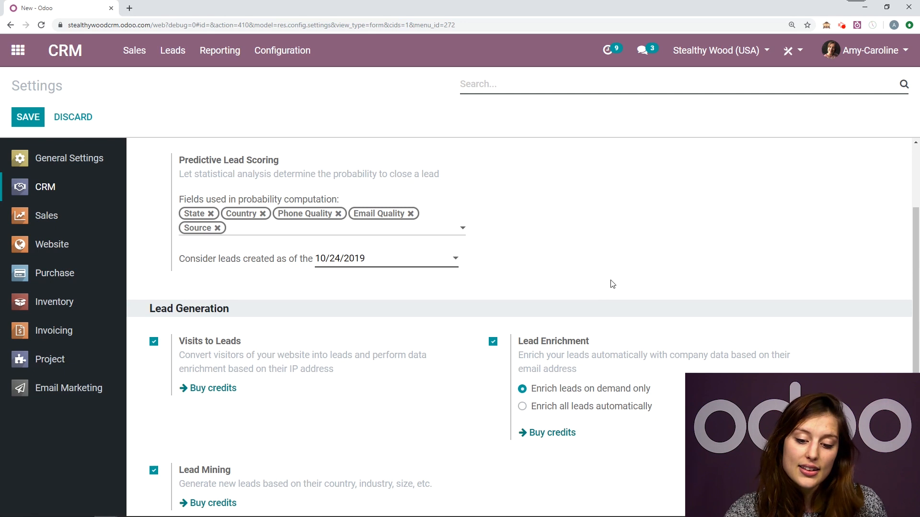
pyautogui.moveTo(623, 285)
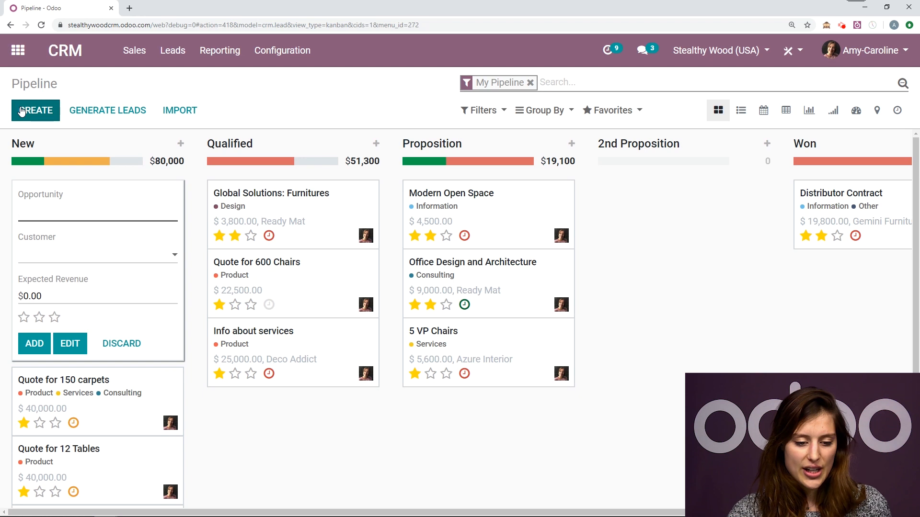
# - Add a 'Furniture Fair' opportunity to the New stage and open its form
pyautogui.write('Furniture Fair')
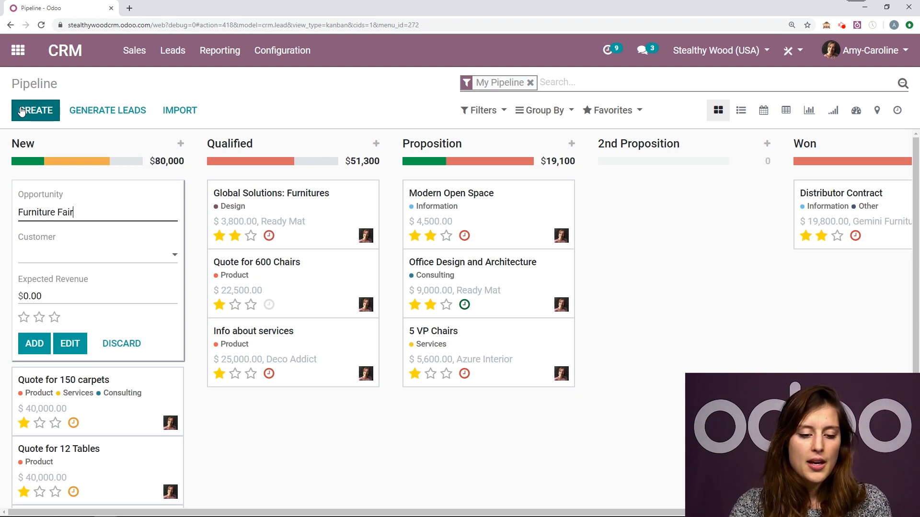
pyautogui.click(34, 343)
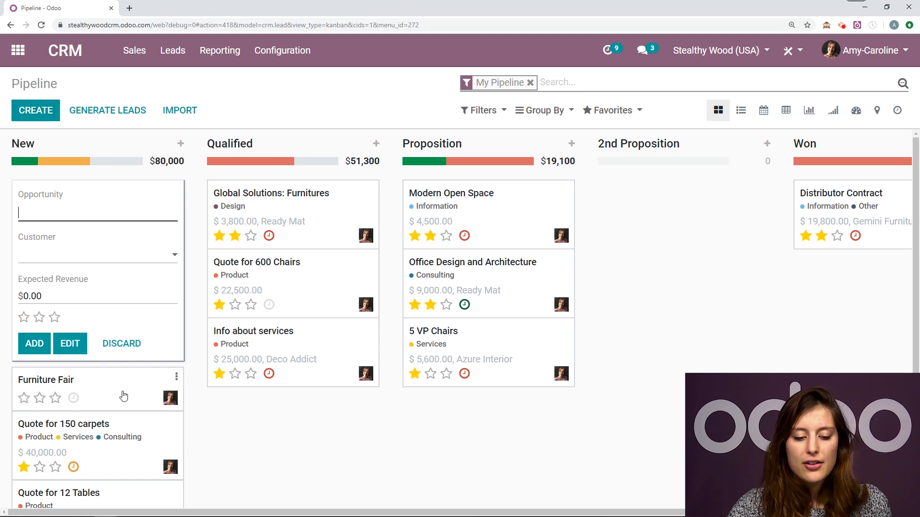
pyautogui.click(46, 379)
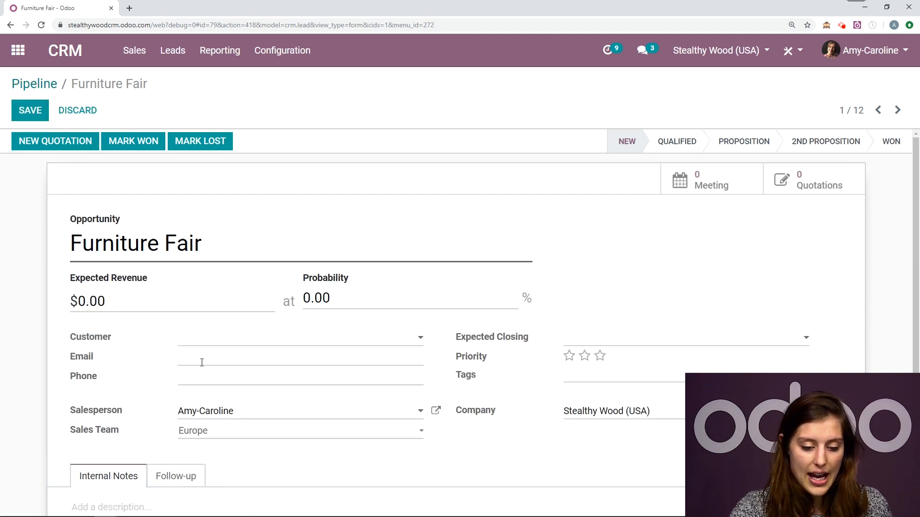
pyautogui.scroll(-3)
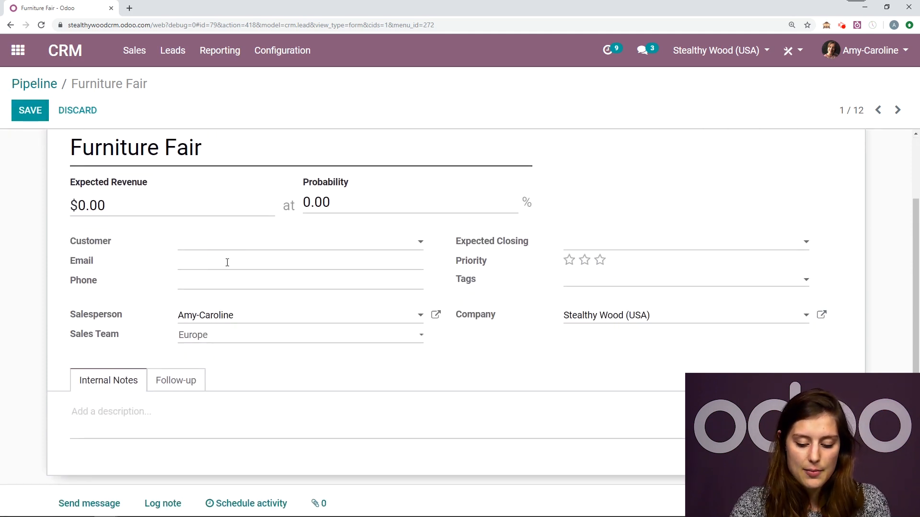
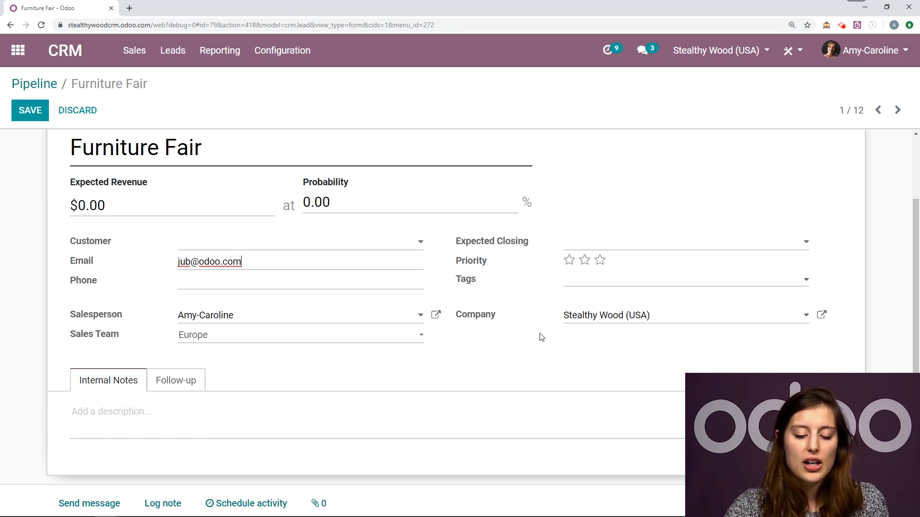
pyautogui.write('20.05')
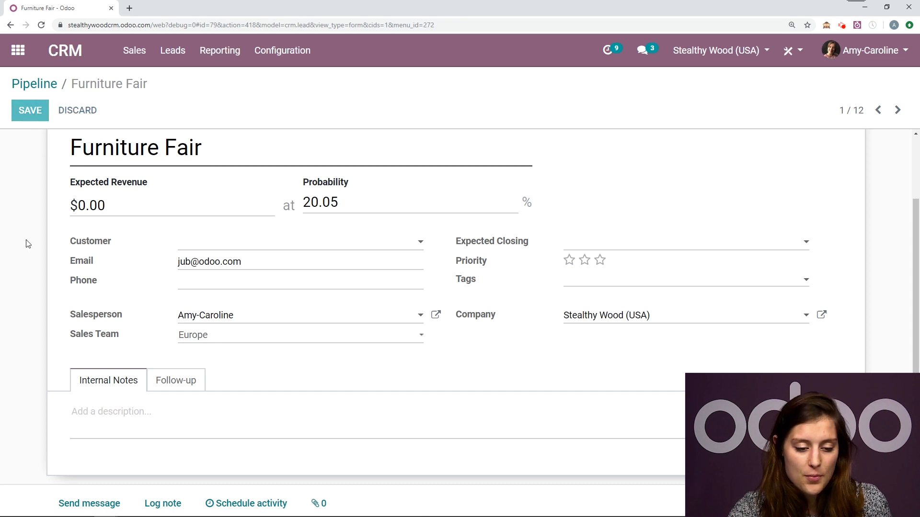
pyautogui.click(30, 111)
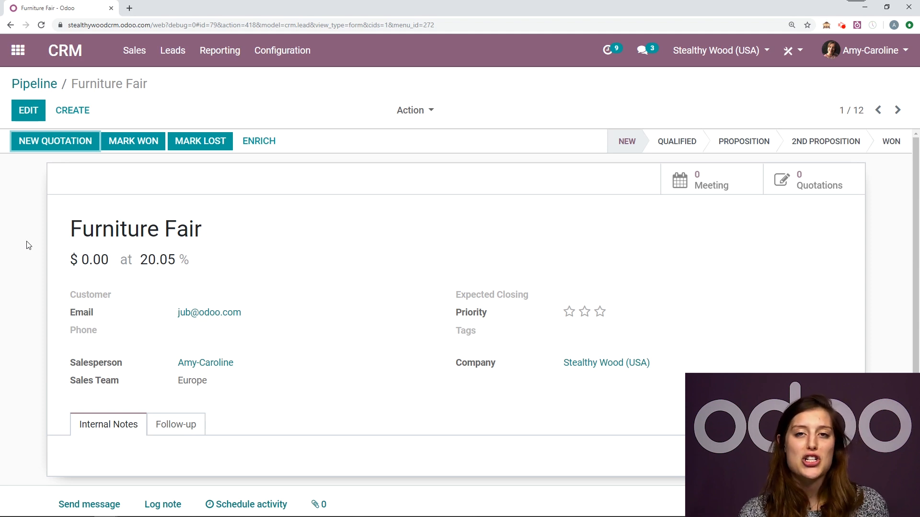
pyautogui.moveTo(416, 123)
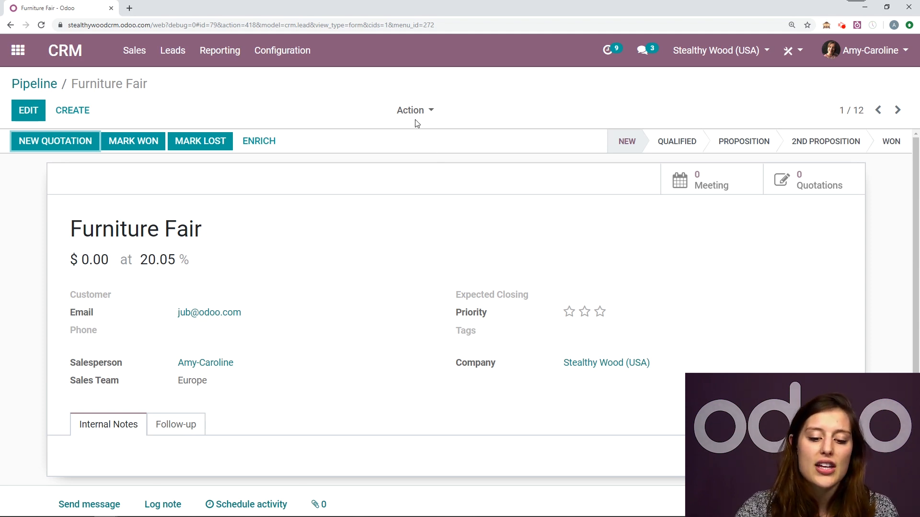
pyautogui.moveTo(321, 114)
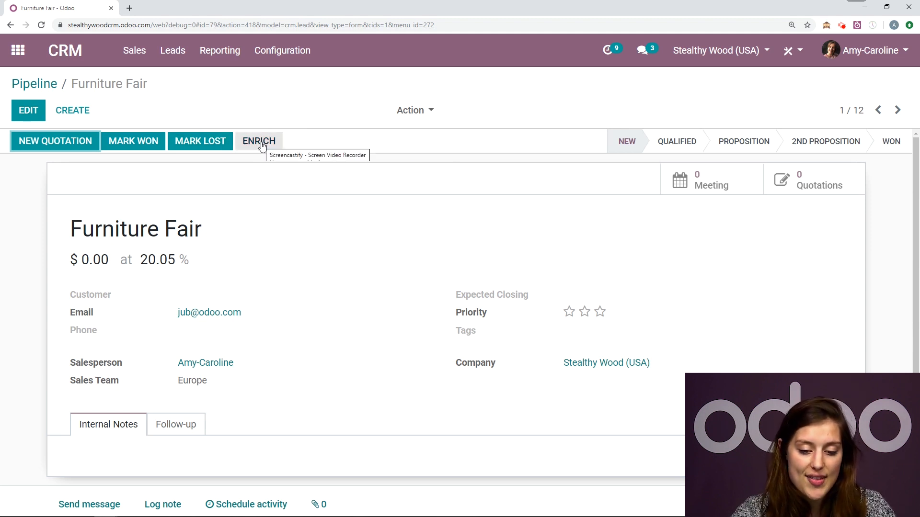
pyautogui.click(259, 141)
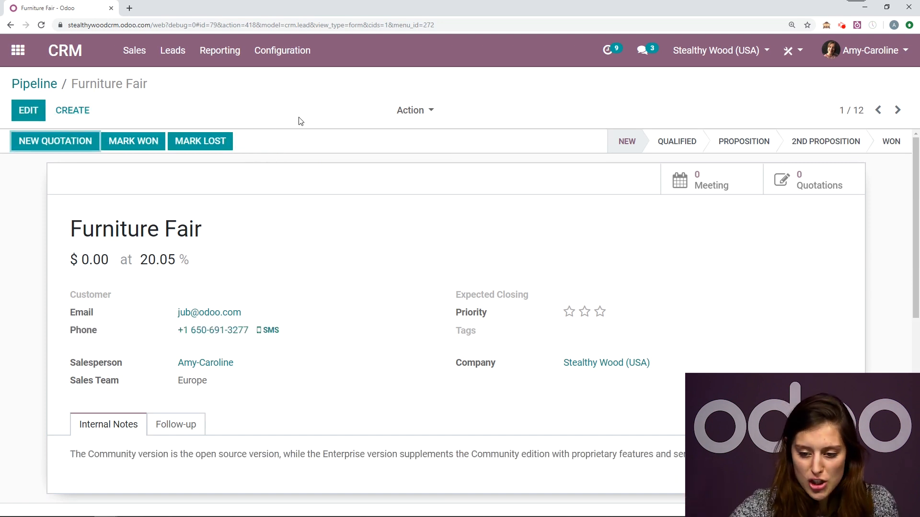
pyautogui.moveTo(688, 309)
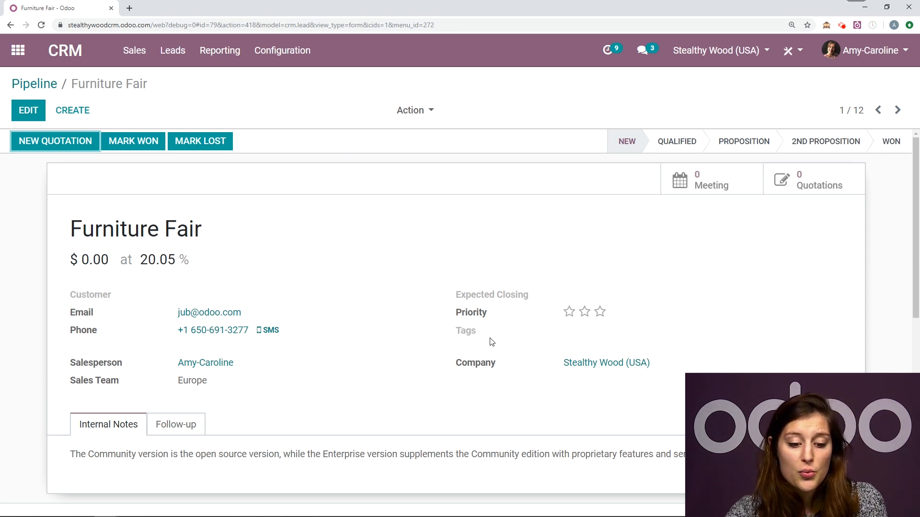
pyautogui.scroll(-3)
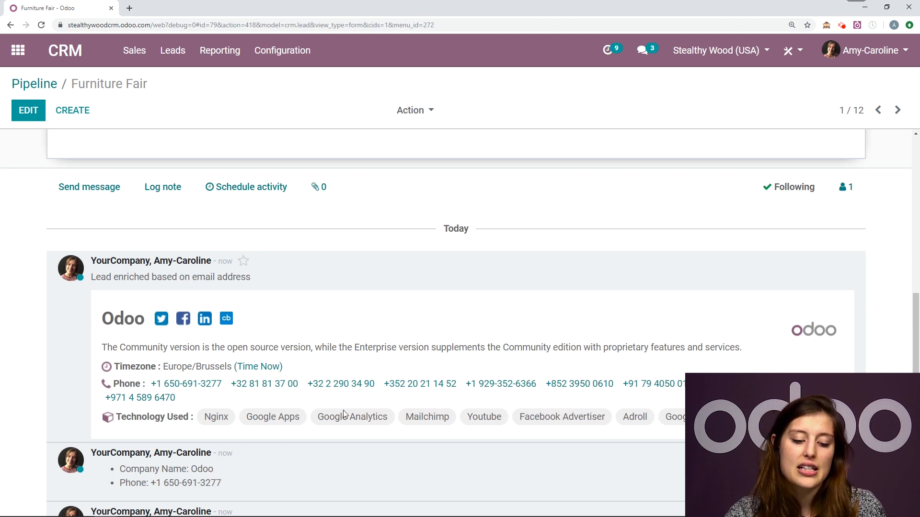
pyautogui.scroll(3)
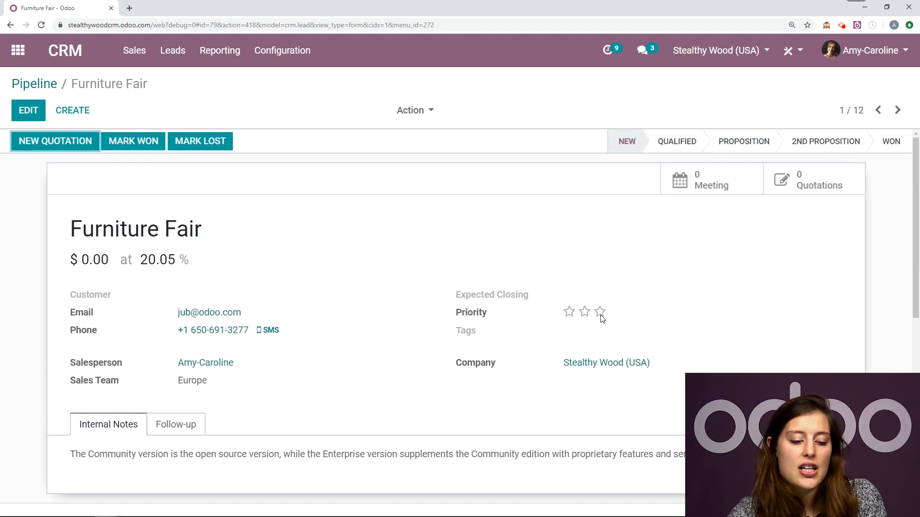
# - Show Follow-up contact information with company Odoo and its Belgian address
pyautogui.click(175, 424)
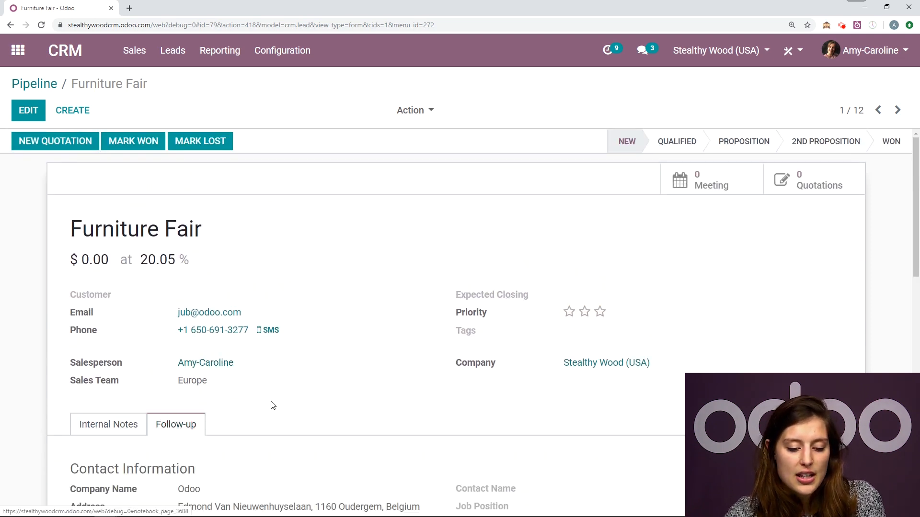
pyautogui.scroll(-3)
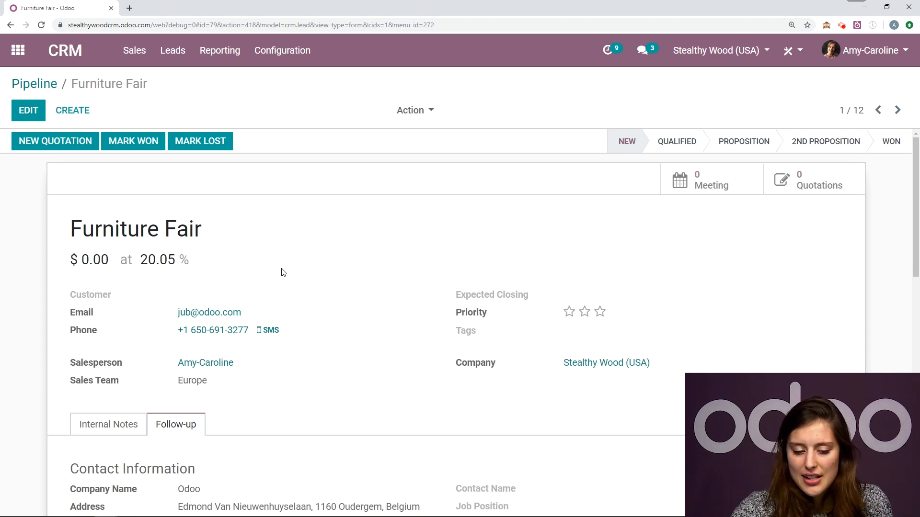
# - Create and save customer company Odoo from the enriched contact details
pyautogui.click(28, 110)
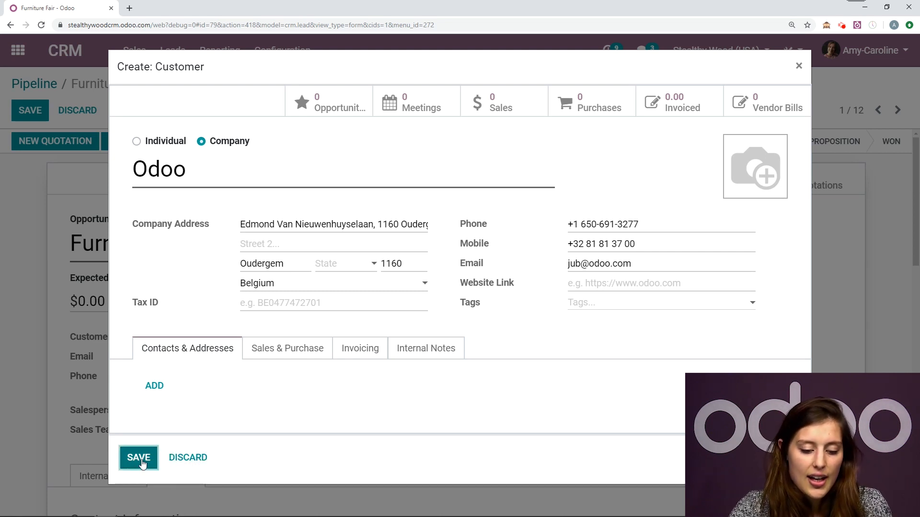
pyautogui.click(138, 457)
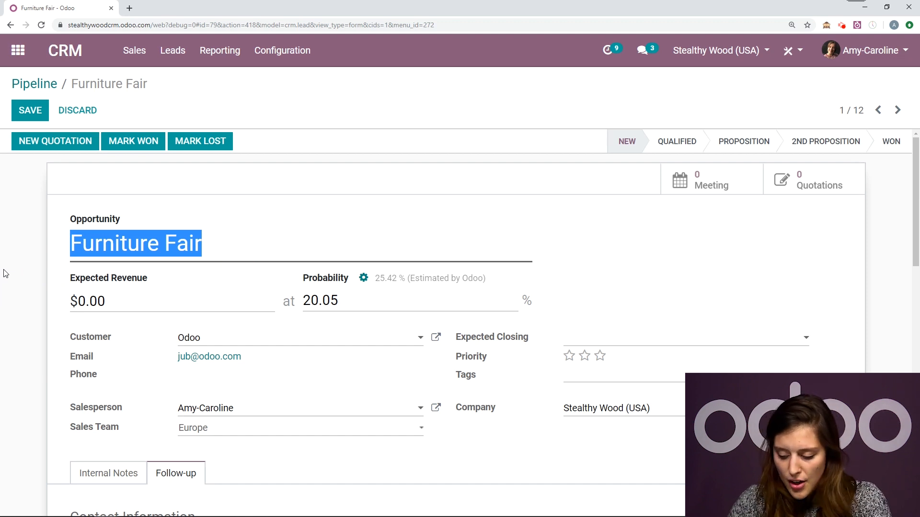
# - Rename the Furniture Fair opportunity to 'Custom Desk' and save
pyautogui.press('Delete')
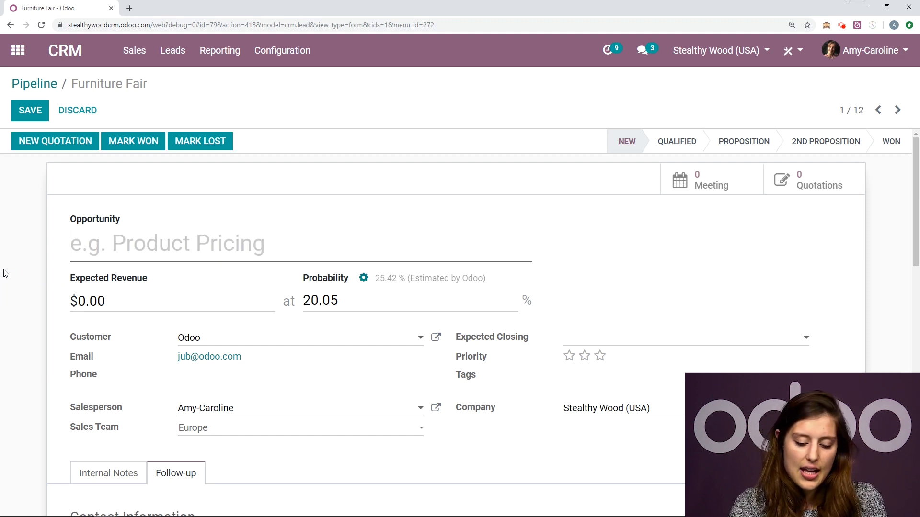
pyautogui.write('Custom')
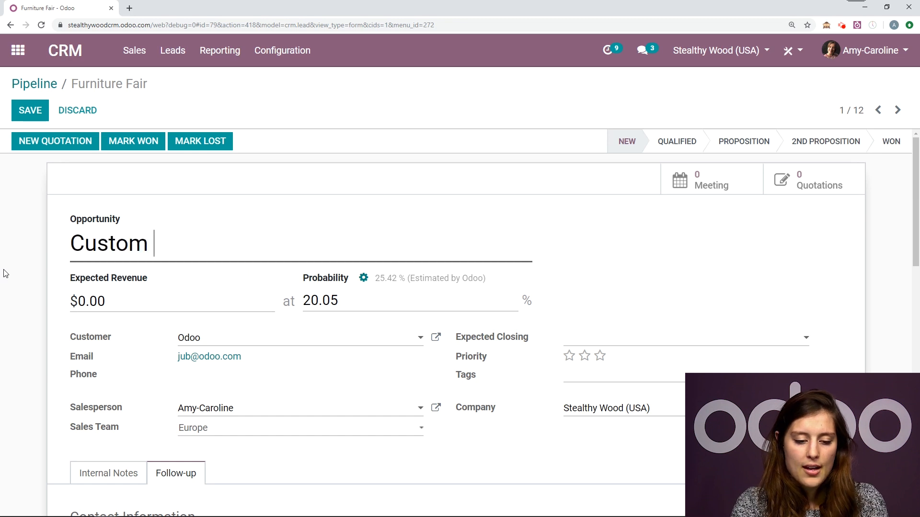
pyautogui.write('Desk')
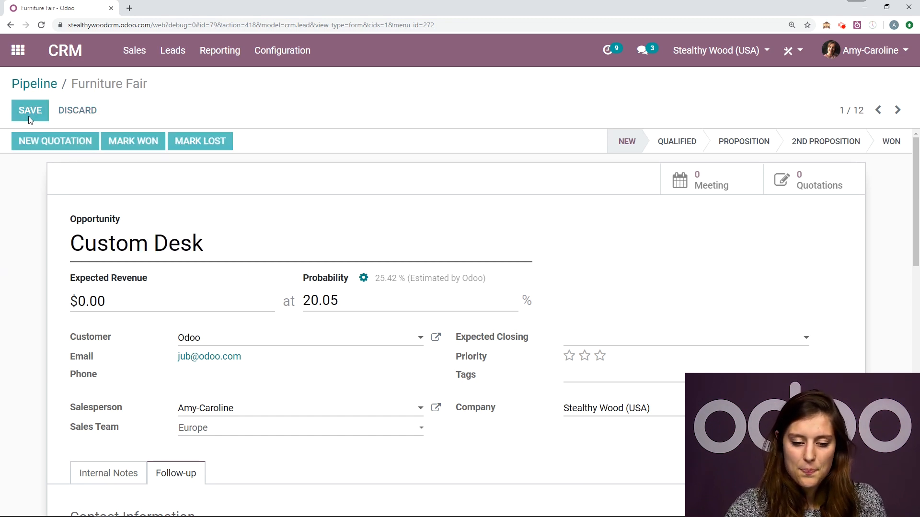
pyautogui.click(29, 111)
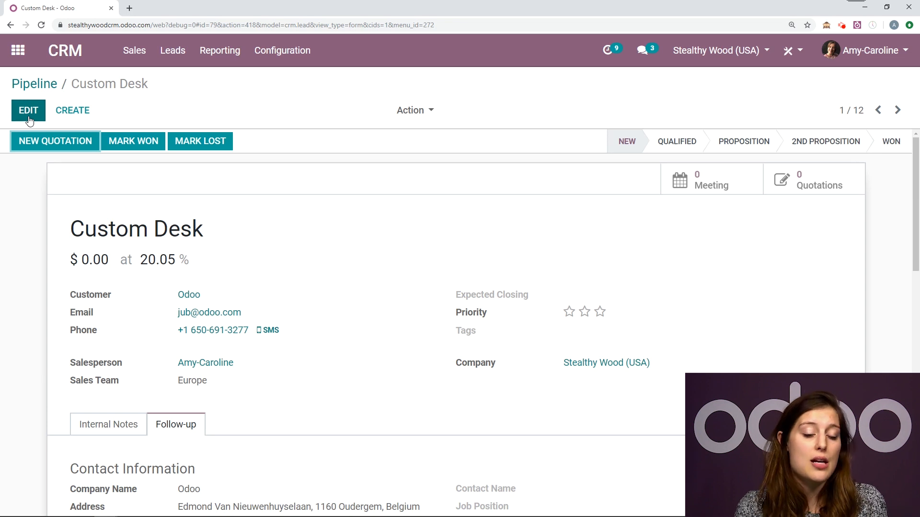
pyautogui.click(282, 49)
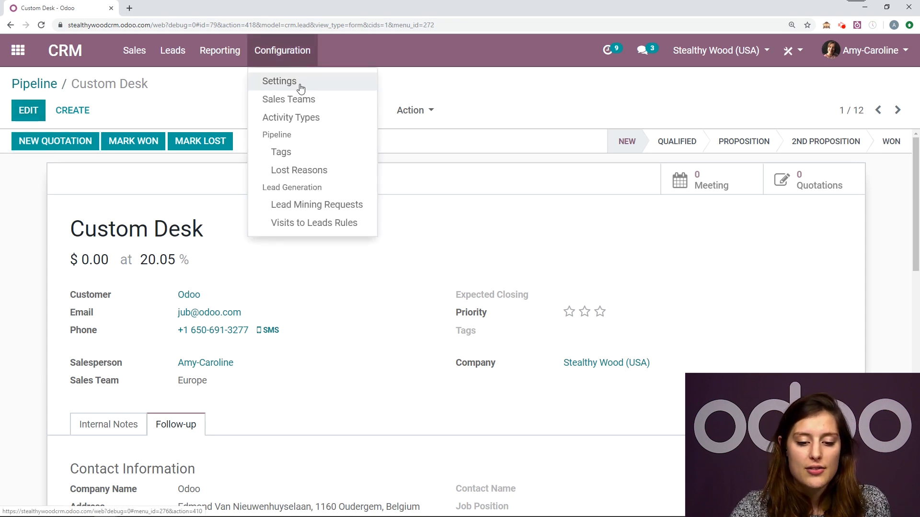
# - Open CRM Settings to review the on-demand Lead Enrichment option
pyautogui.click(382, 142)
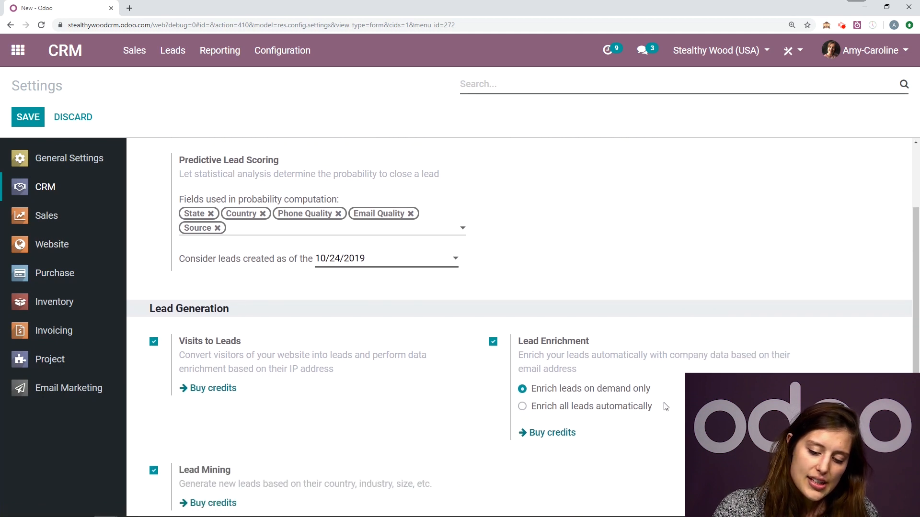
pyautogui.moveTo(660, 415)
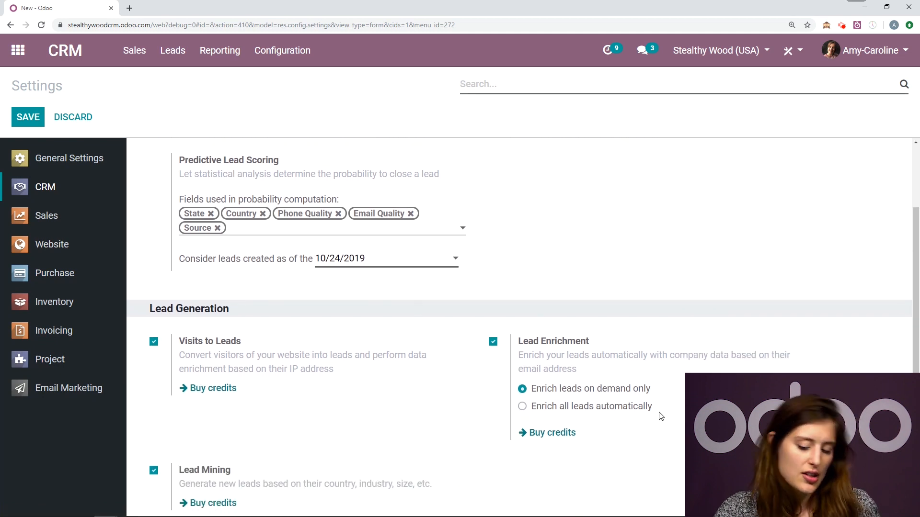